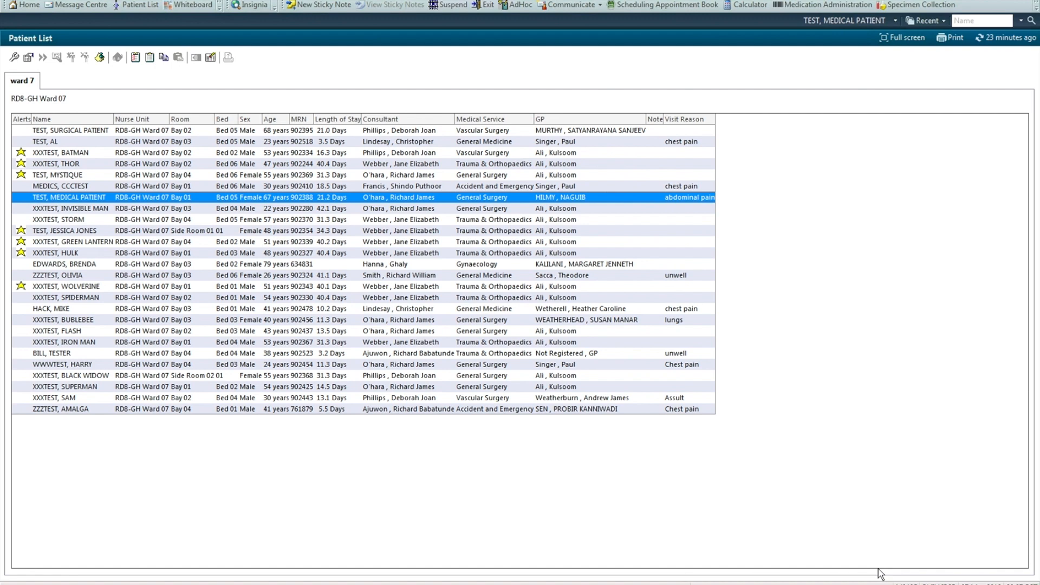
mouse_move(518, 315)
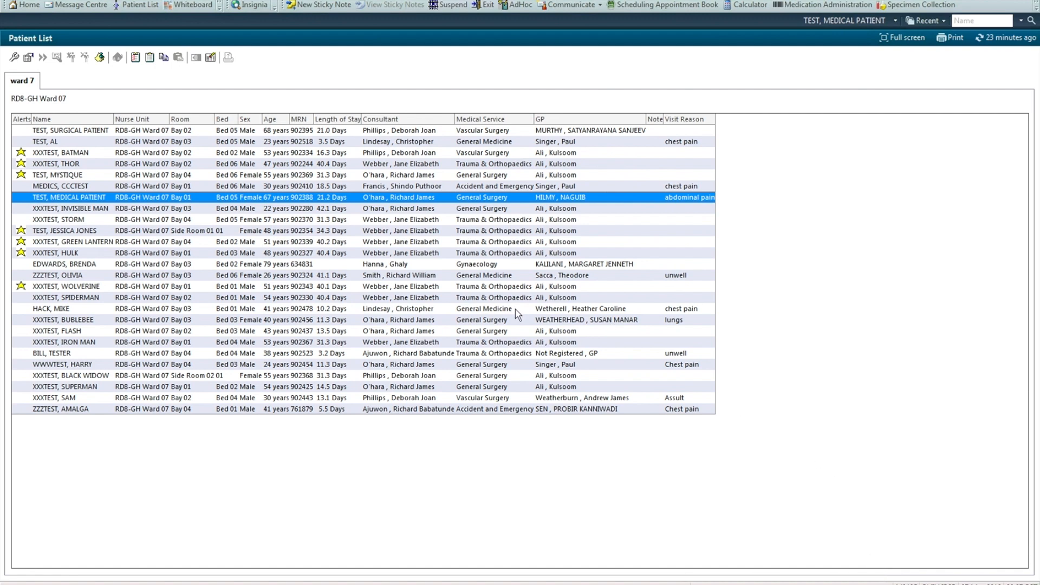
mouse_move(218, 12)
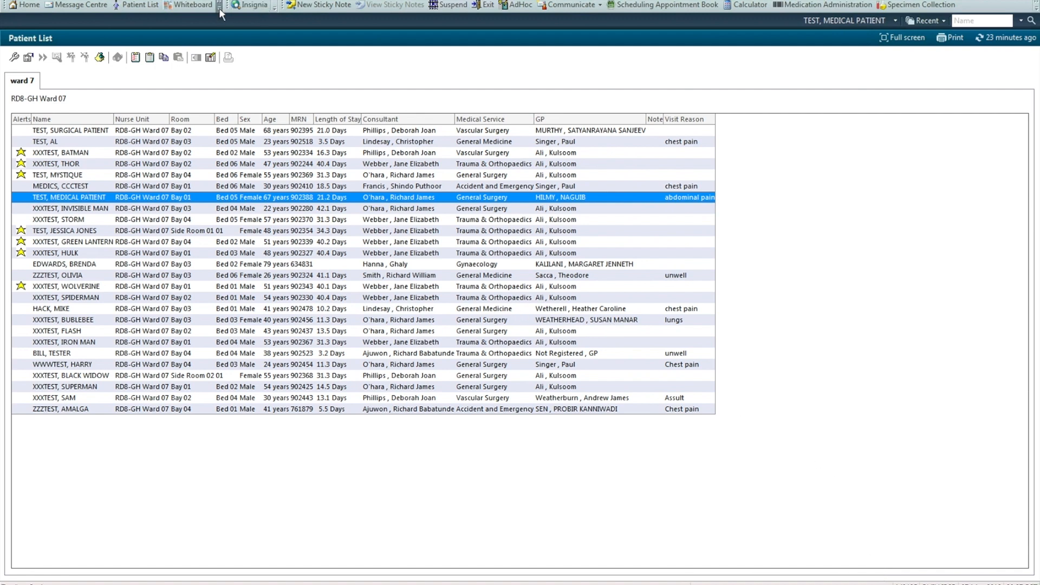
Open XXXTEST, INVISIBLE MAN's chart from the ward 7 patient list in Clinician Workflow
left_click(216, 5)
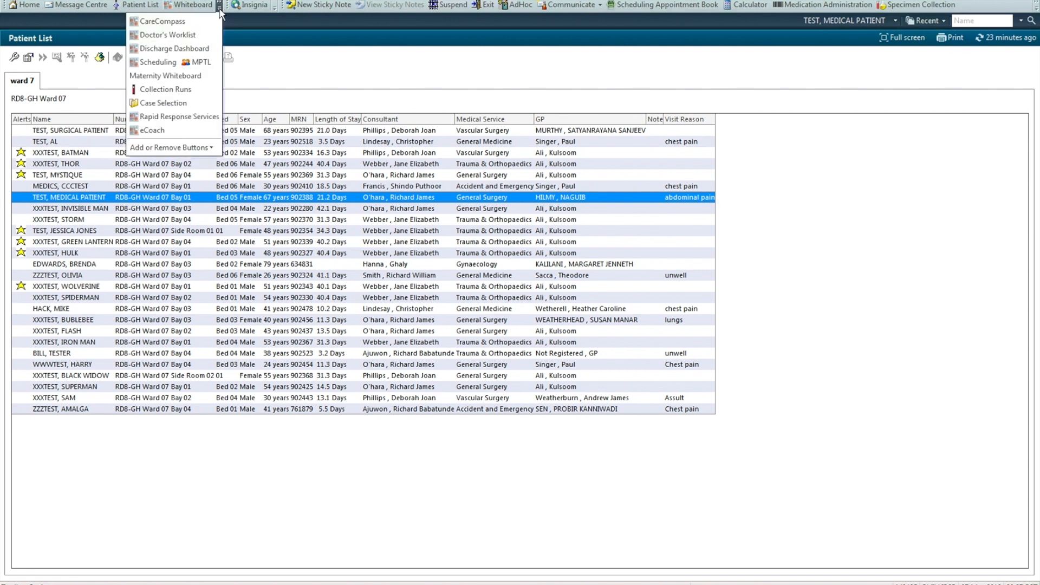
left_click(163, 35)
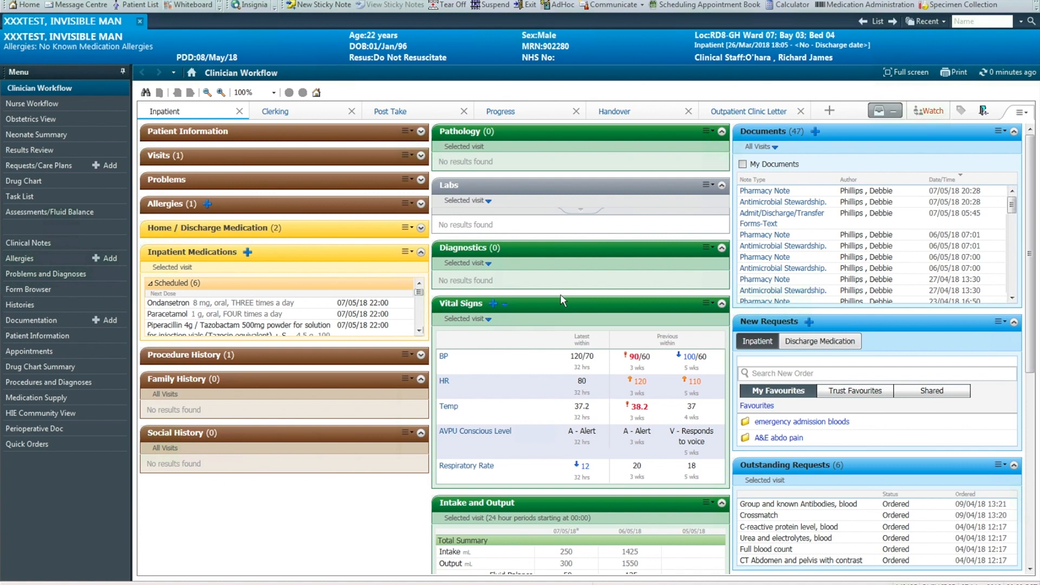
mouse_move(318, 184)
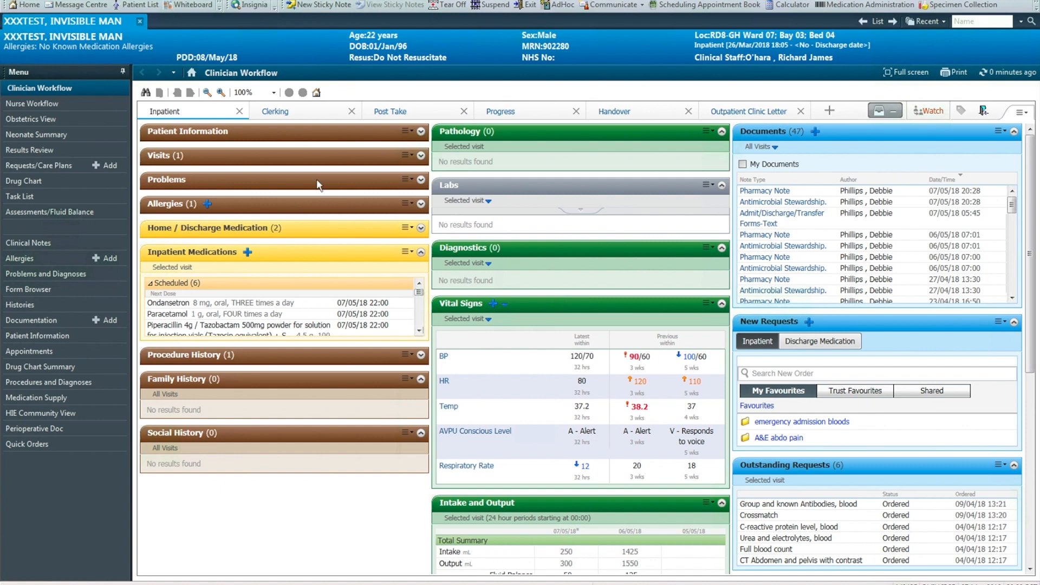
left_click(27, 444)
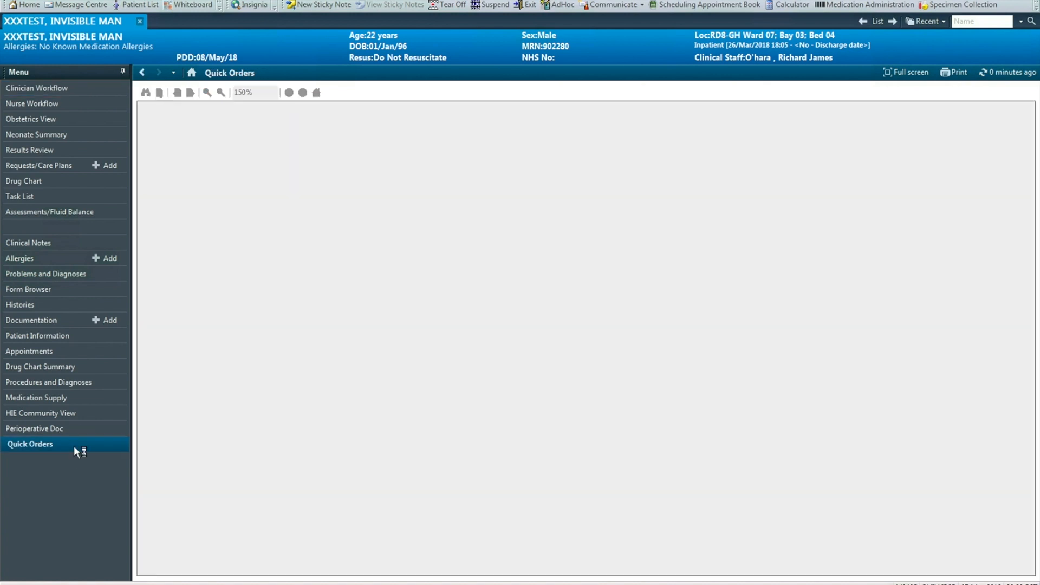
left_click(37, 166)
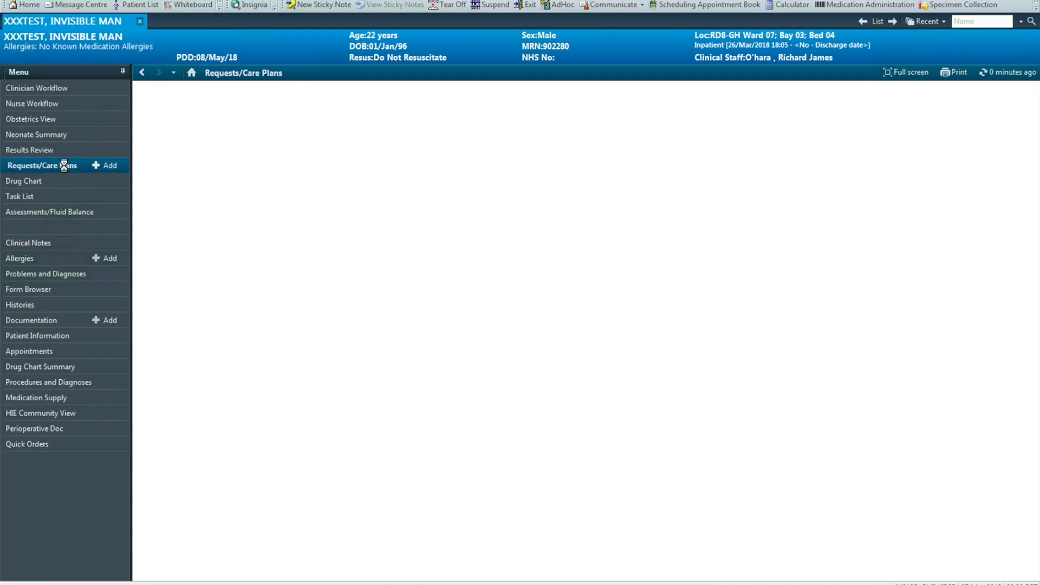
left_click(34, 165)
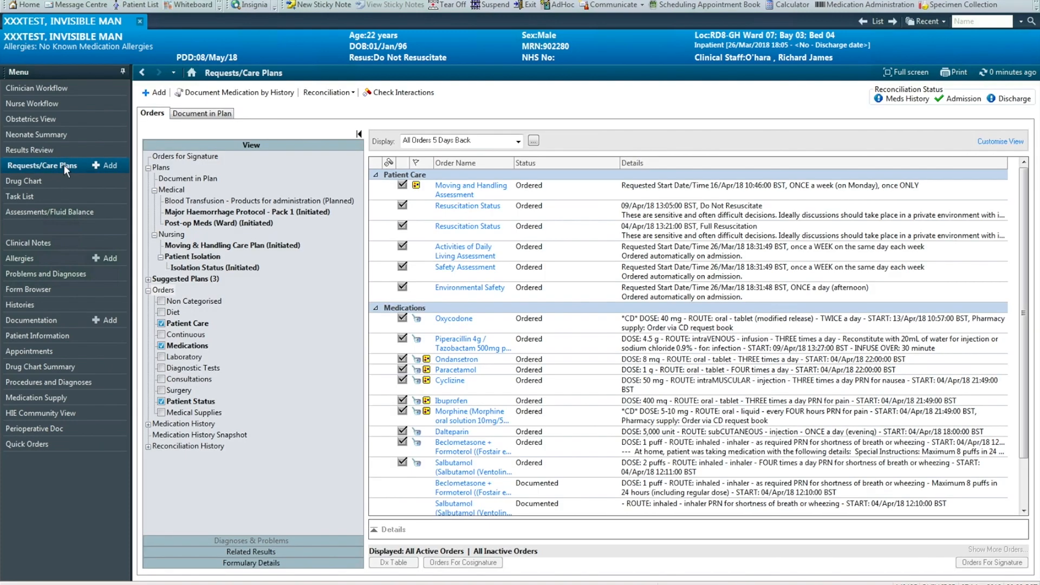
left_click(31, 88)
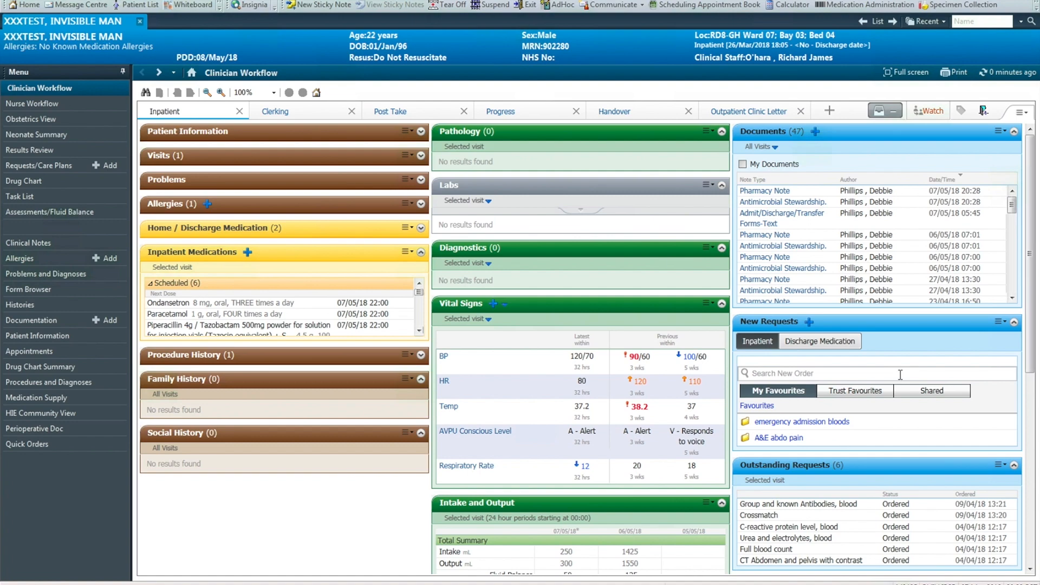
mouse_move(389, 119)
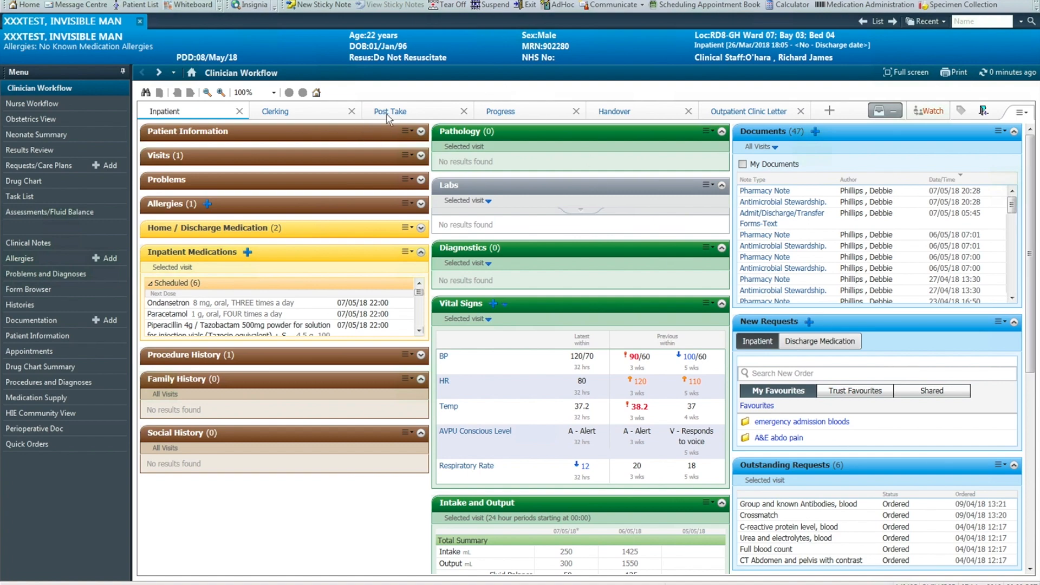
Show the New Order Entry order folders on the patient's Progress page
left_click(499, 111)
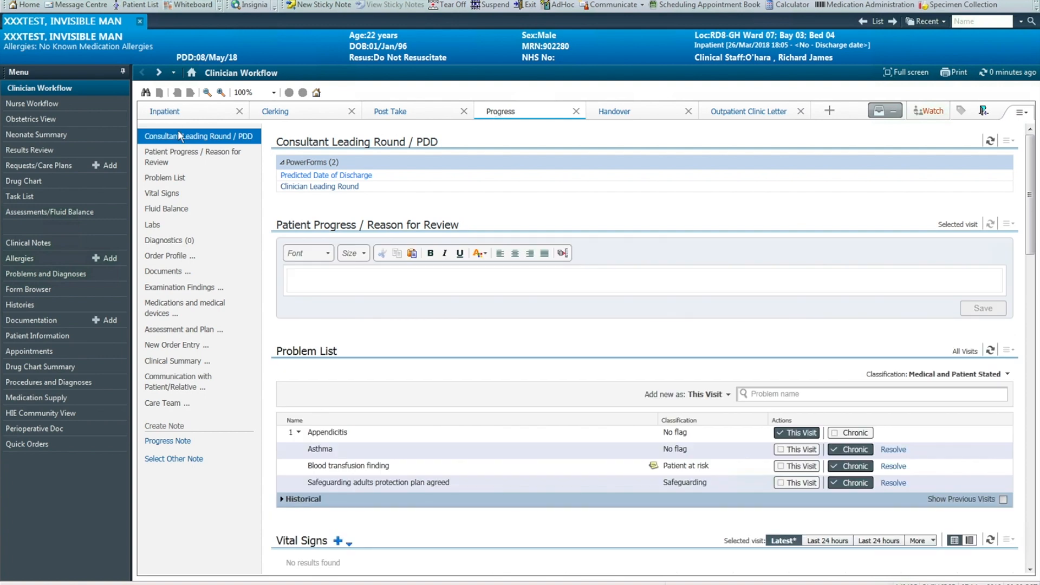
left_click(173, 345)
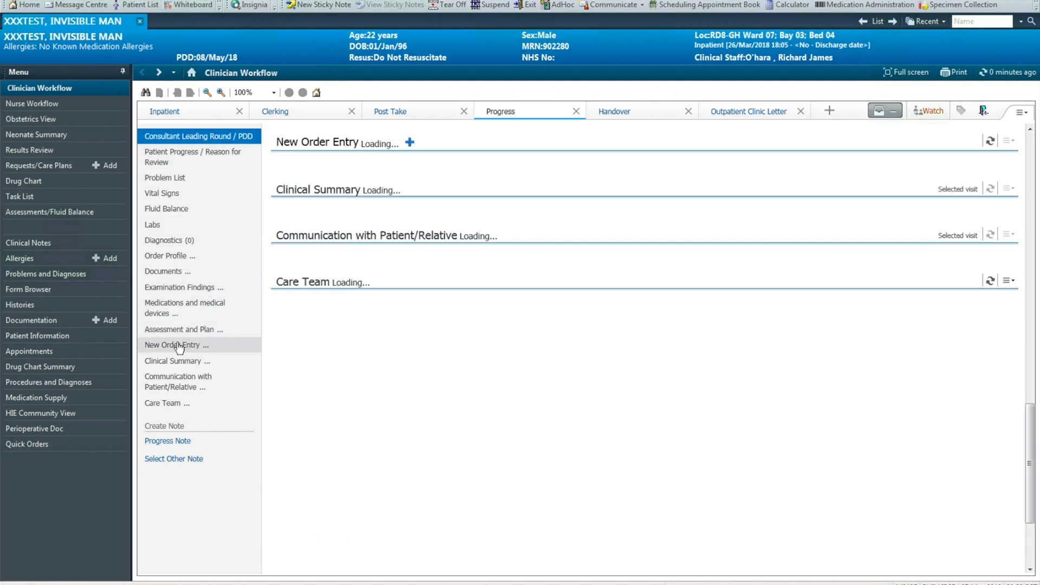
left_click(173, 345)
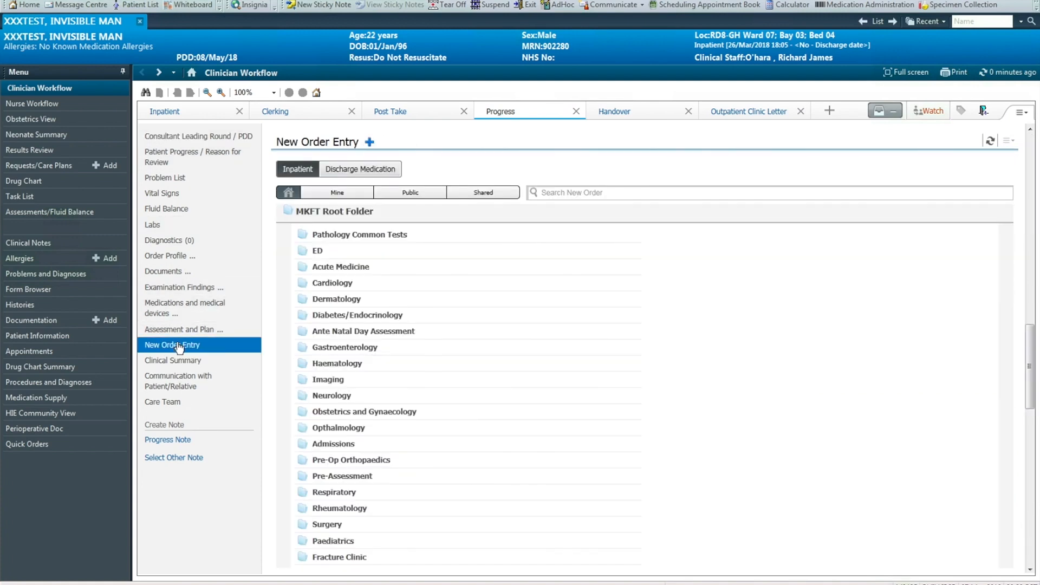